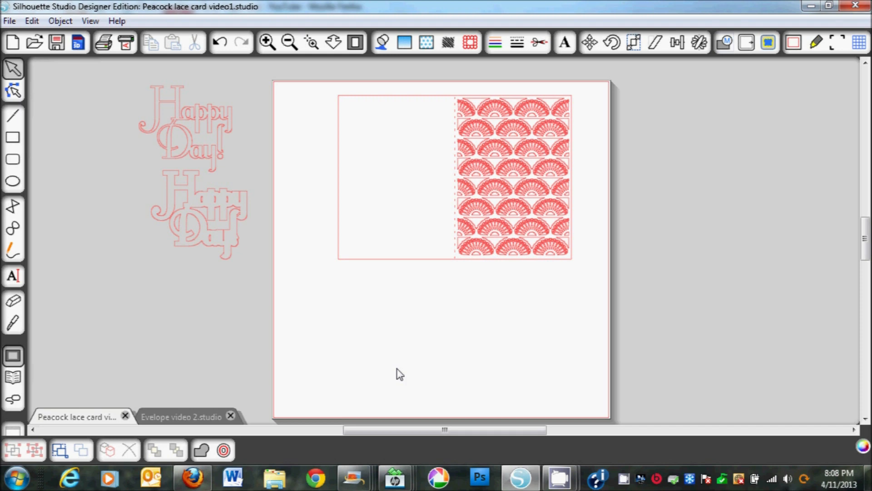
pyautogui.moveTo(208, 129)
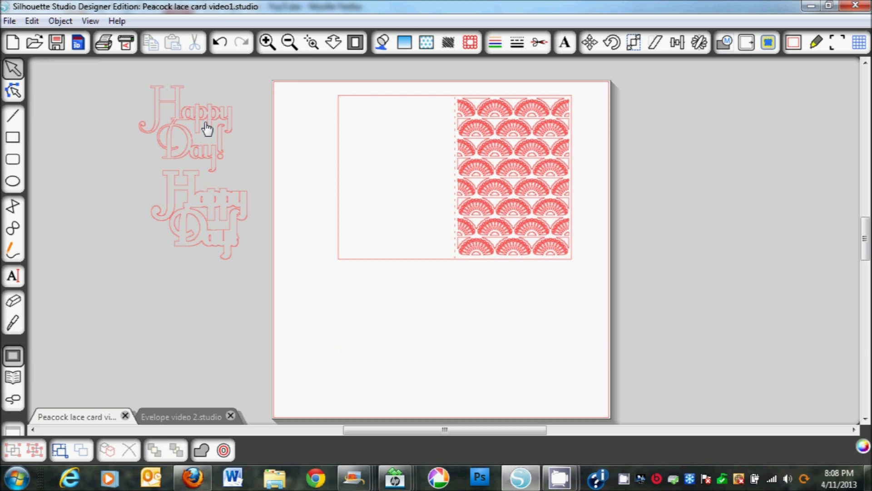
pyautogui.moveTo(209, 128)
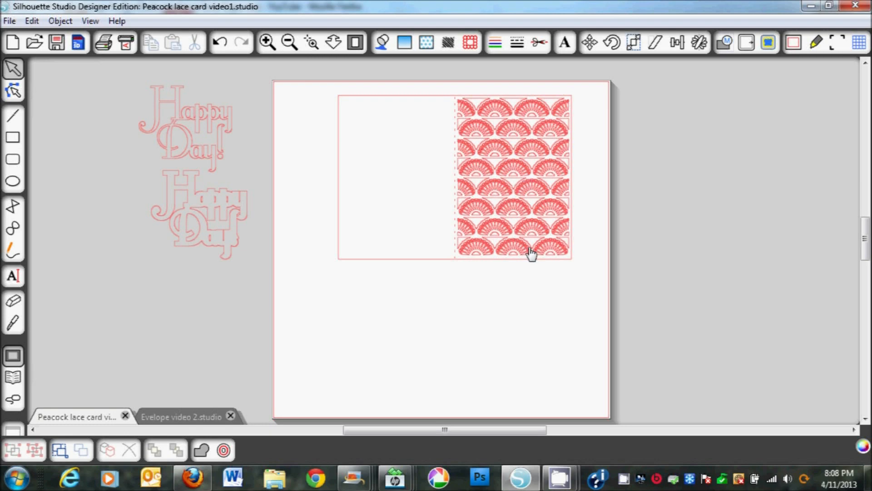
pyautogui.moveTo(348, 103)
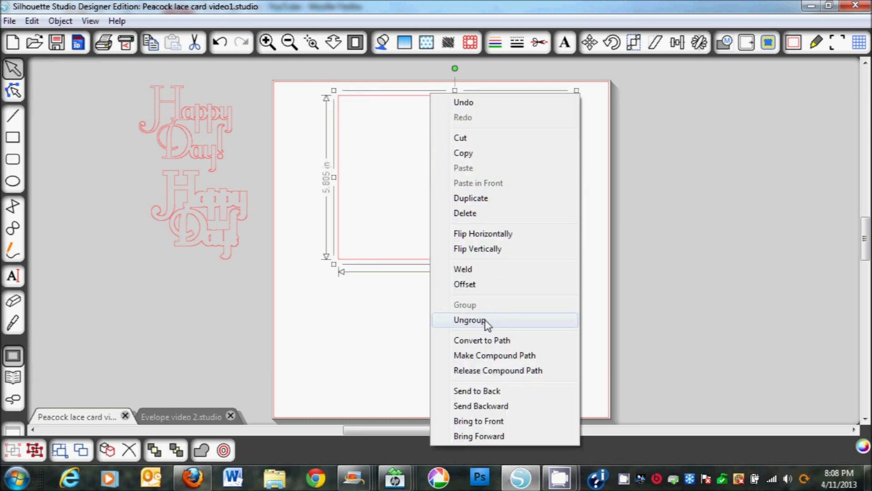
# Ungroup the card so the lace panel separates from the card outline.
pyautogui.click(469, 320)
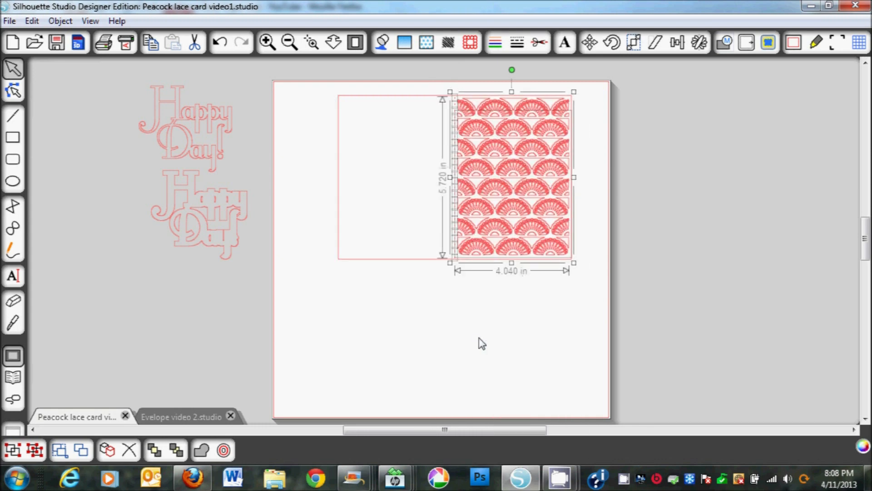
pyautogui.moveTo(484, 184)
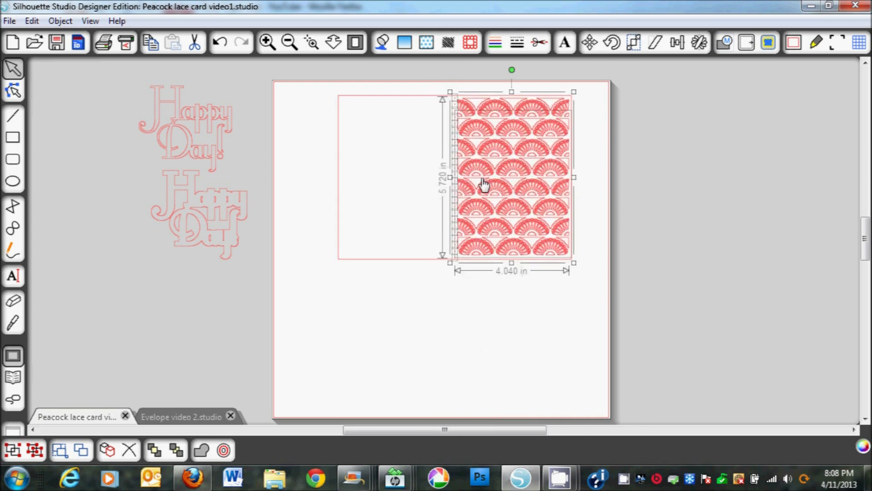
pyautogui.rightClick(484, 183)
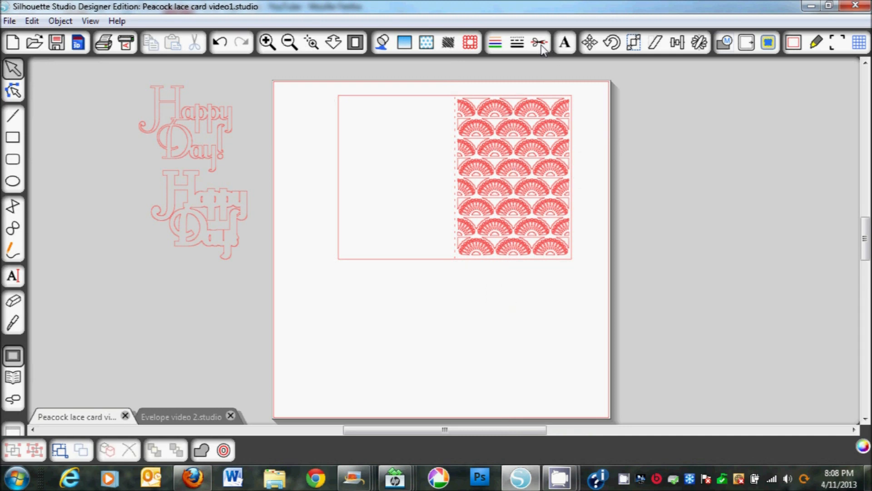
# Set the card outline and perforated fold line to No Cut in Cut Style.
pyautogui.click(538, 43)
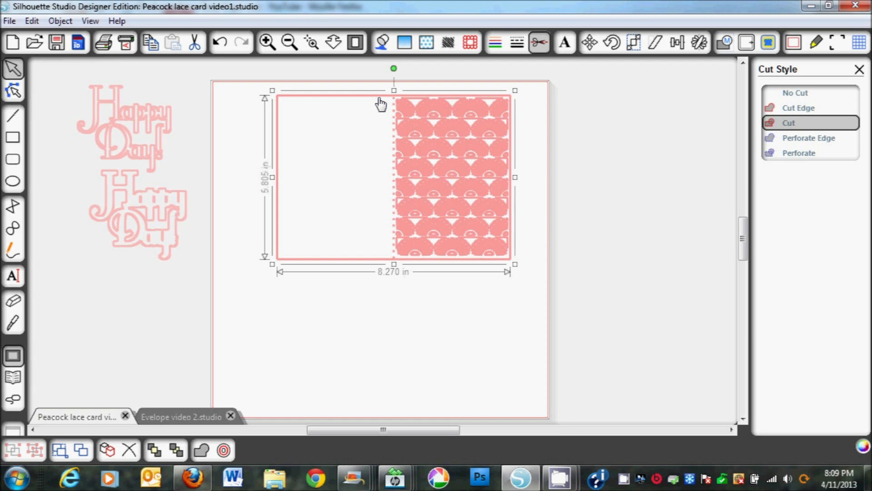
pyautogui.moveTo(425, 101)
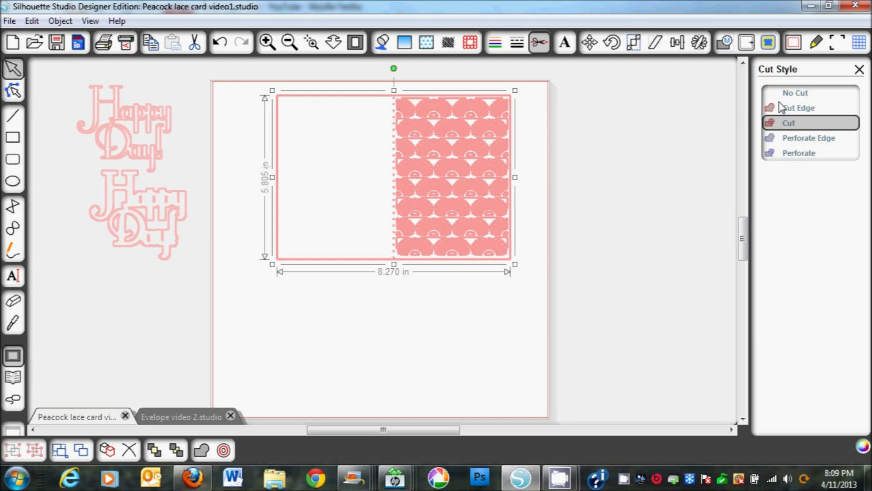
pyautogui.click(795, 93)
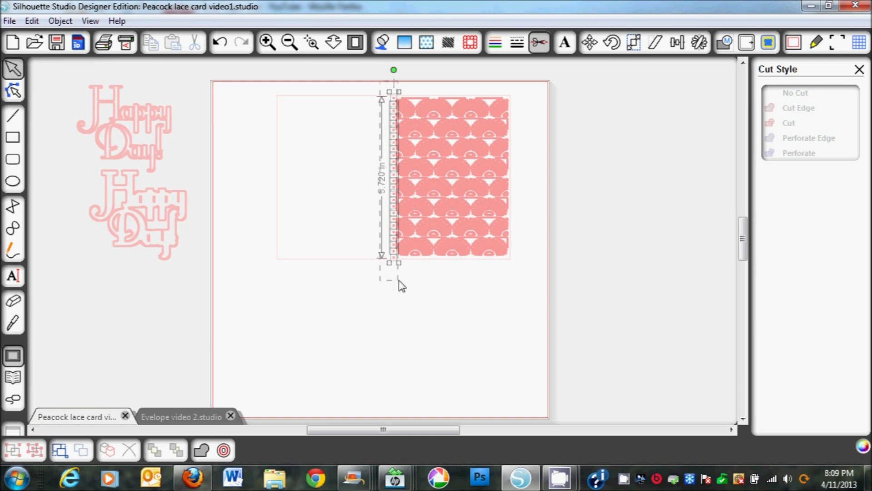
pyautogui.click(794, 93)
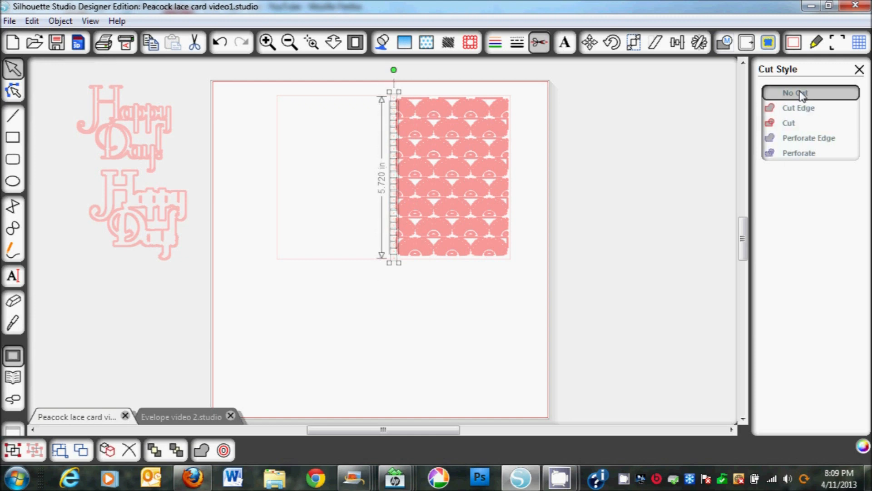
pyautogui.click(794, 92)
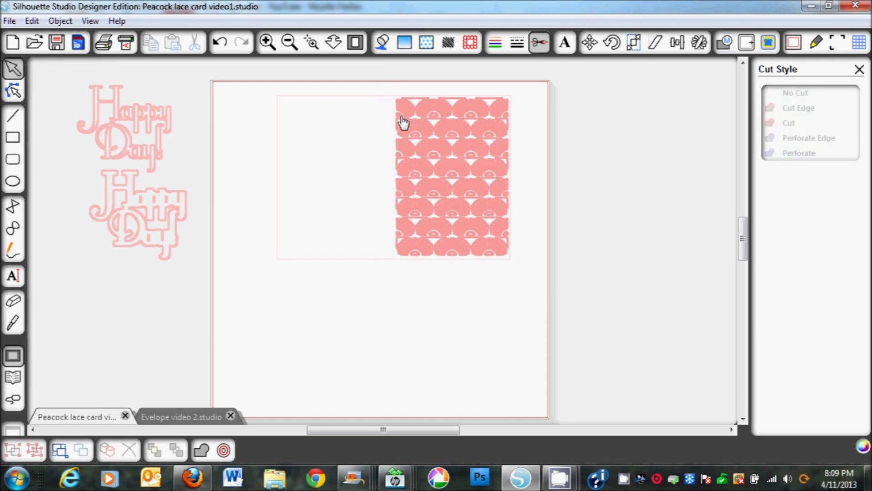
pyautogui.moveTo(471, 137)
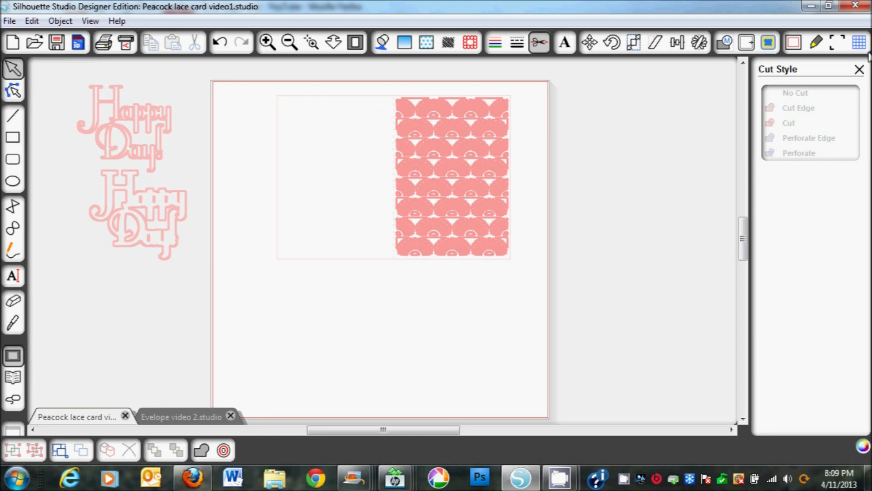
pyautogui.click(863, 68)
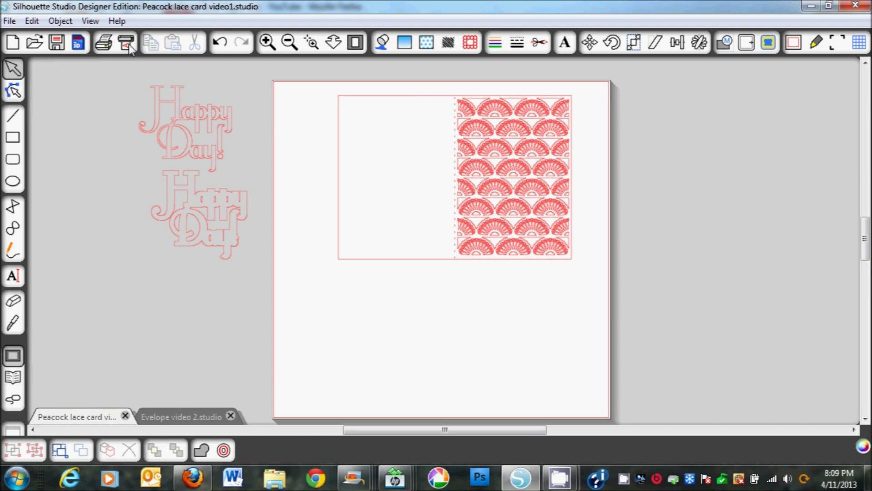
# Go to Send to Silhouette and bring up the detailed cut settings.
pyautogui.click(127, 43)
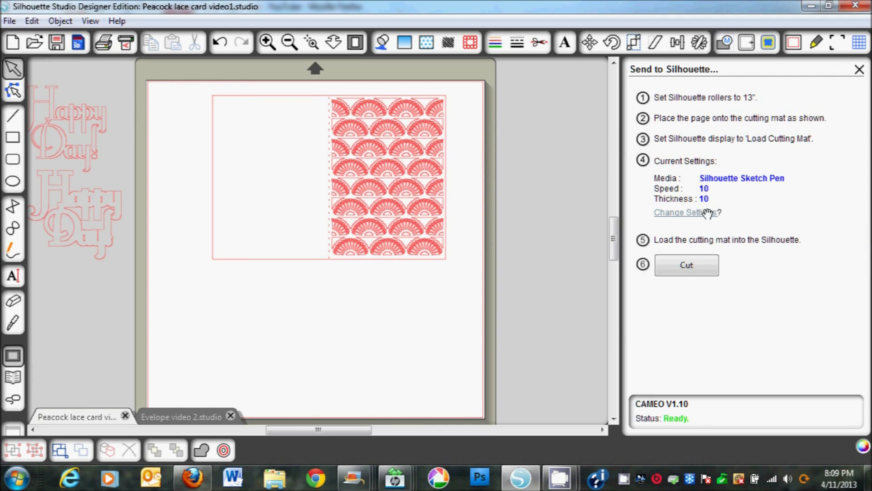
pyautogui.click(676, 211)
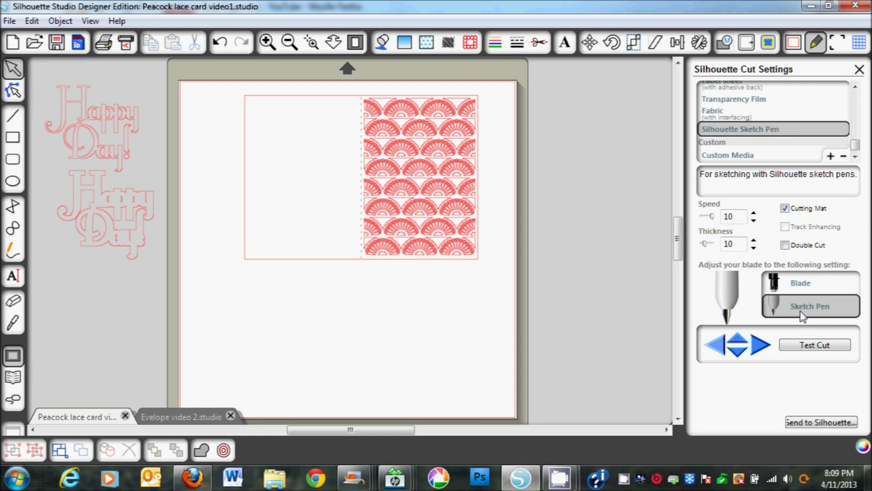
pyautogui.moveTo(798, 308)
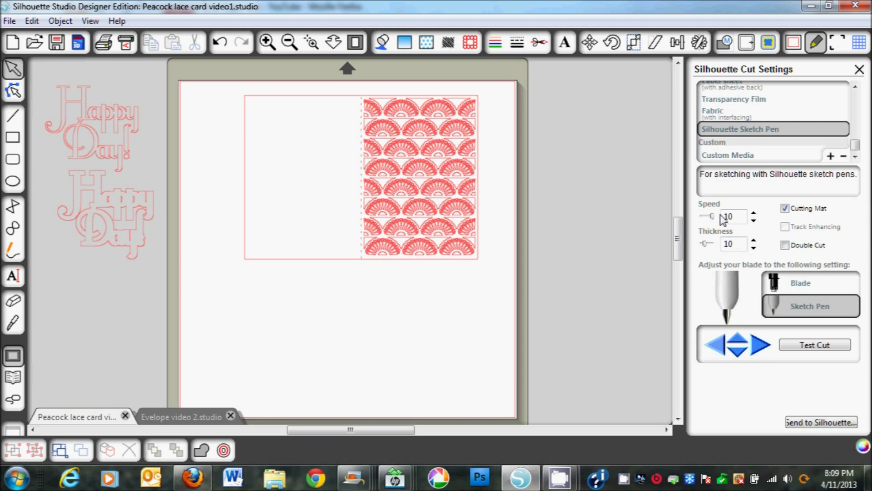
pyautogui.moveTo(722, 249)
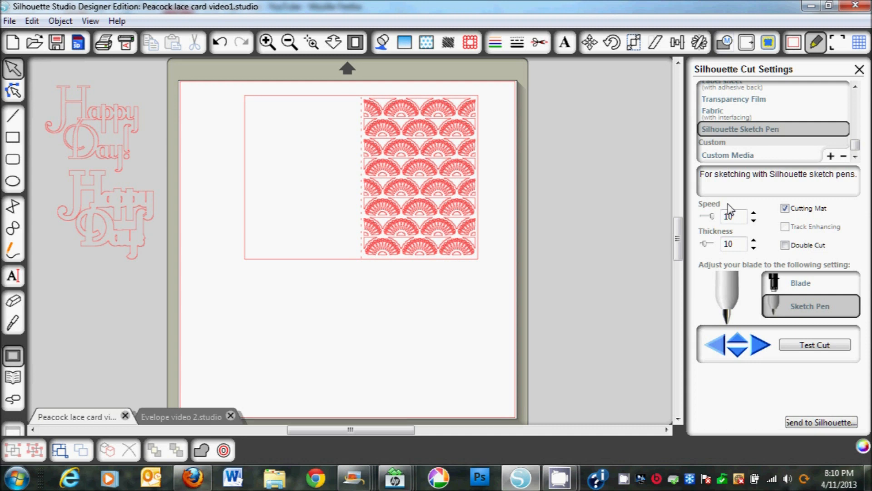
# Turn on Double Cut for the sketch pen, keeping speed 10 and thickness 10.
pyautogui.click(733, 216)
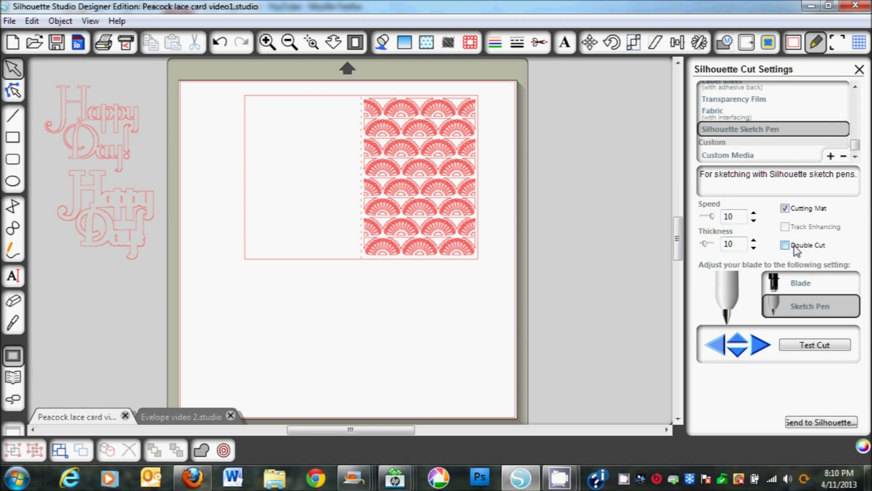
pyautogui.click(785, 244)
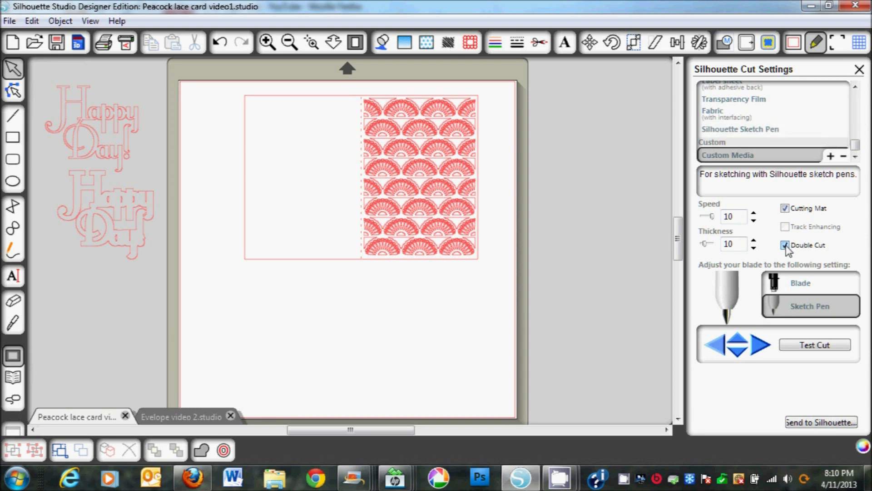
pyautogui.click(785, 245)
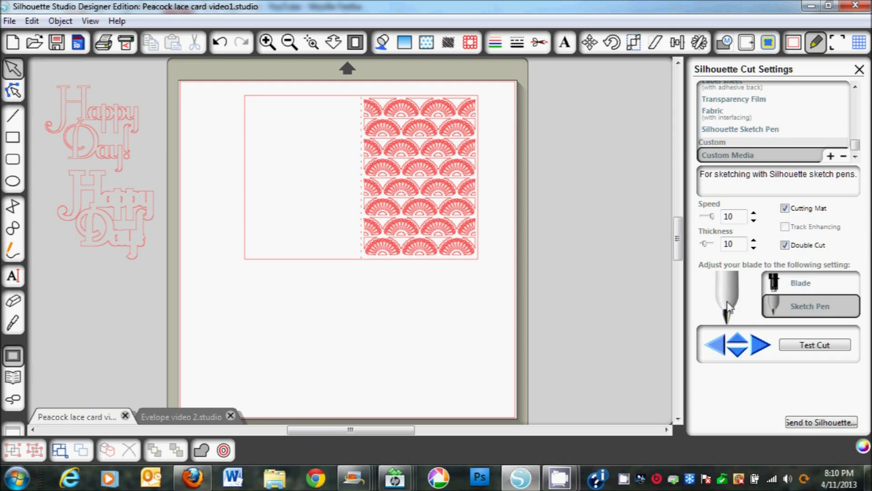
pyautogui.moveTo(383, 111)
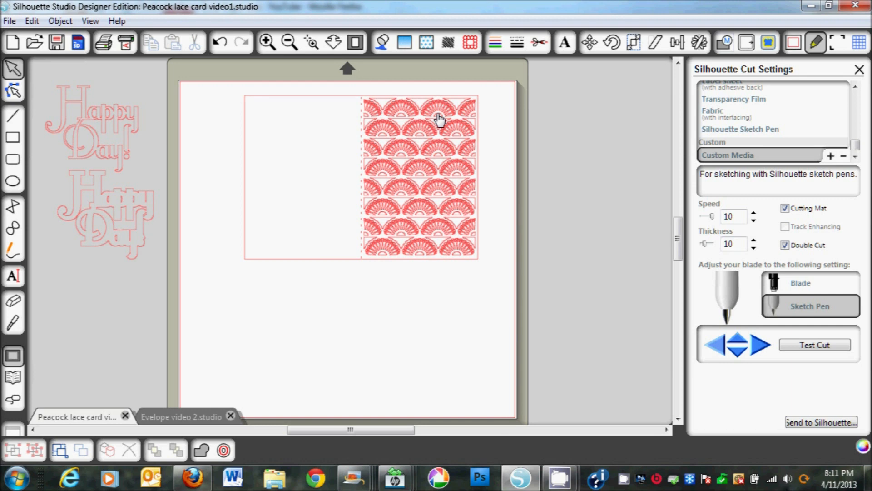
pyautogui.moveTo(424, 124)
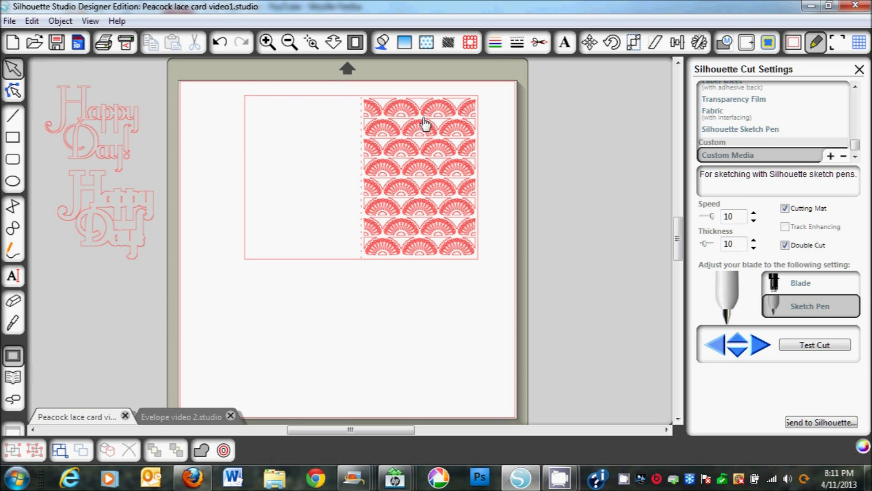
pyautogui.moveTo(405, 121)
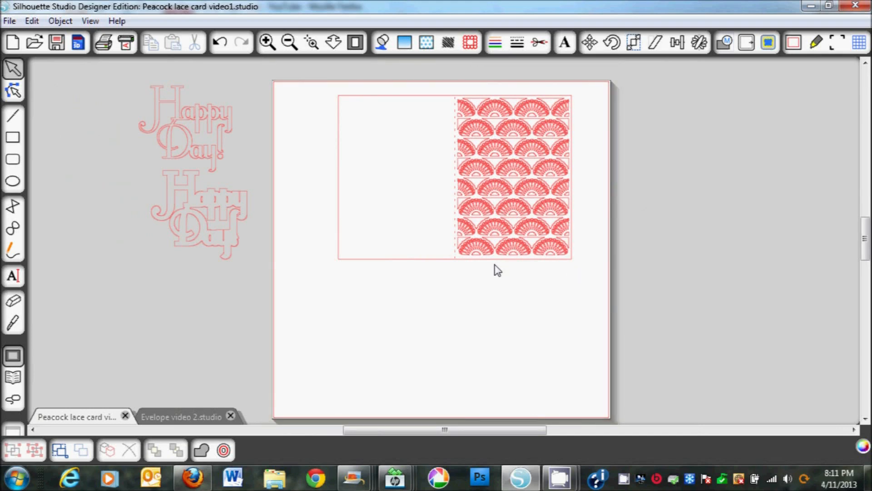
pyautogui.moveTo(556, 108)
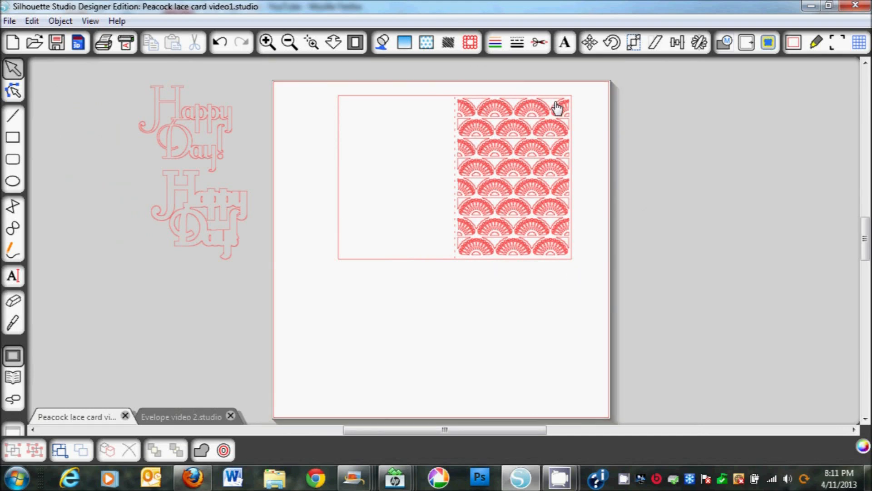
pyautogui.moveTo(353, 278)
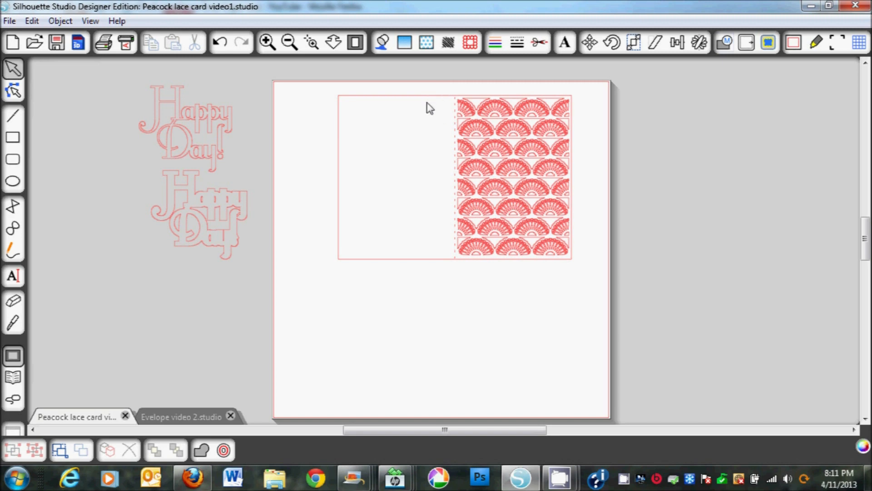
pyautogui.click(430, 103)
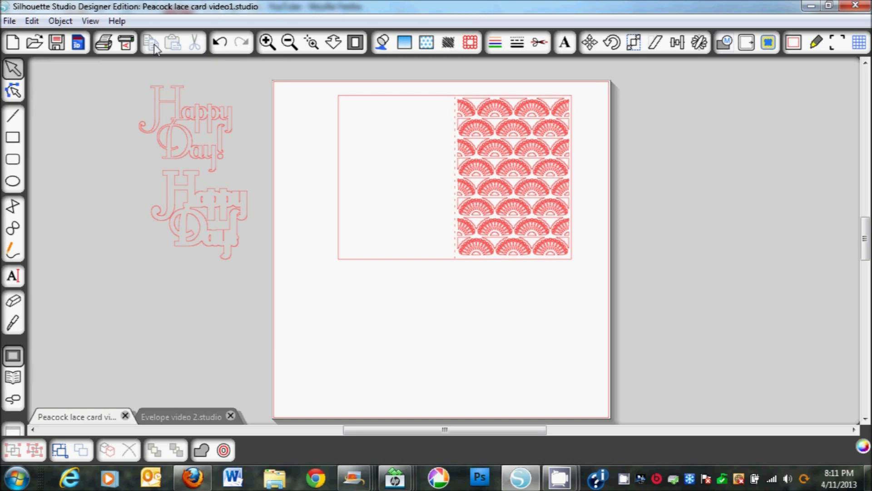
# Set the lace pattern to No Cut, the card outline to Cut, and the fold line to Perforate.
pyautogui.click(538, 42)
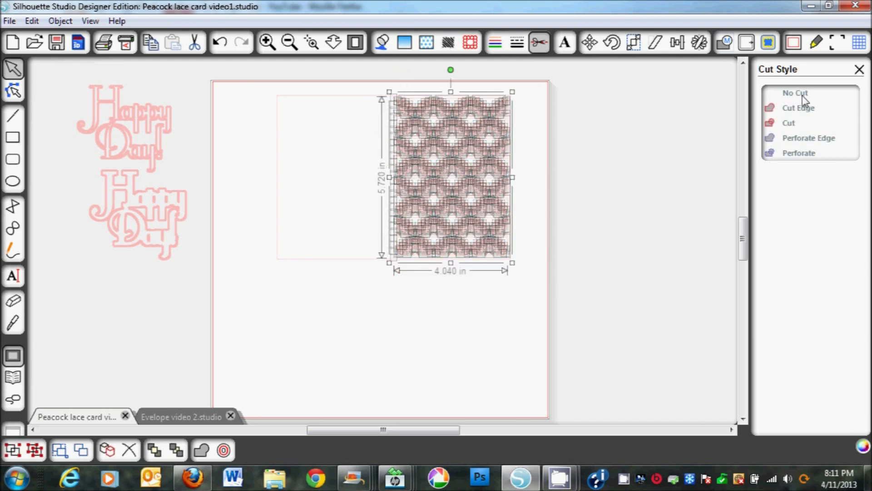
pyautogui.click(794, 93)
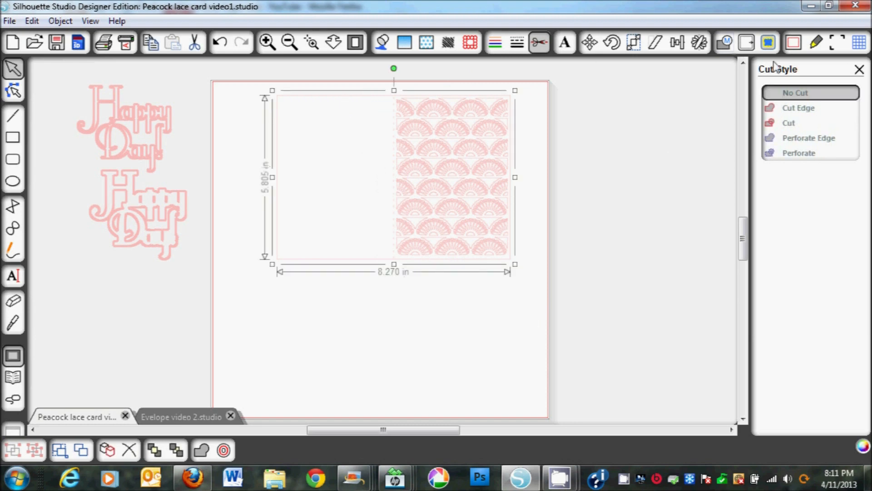
pyautogui.click(799, 107)
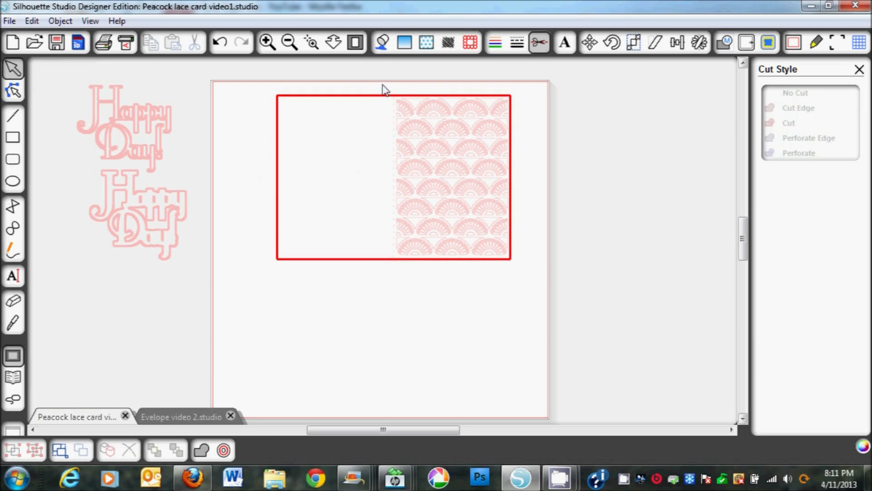
pyautogui.click(395, 175)
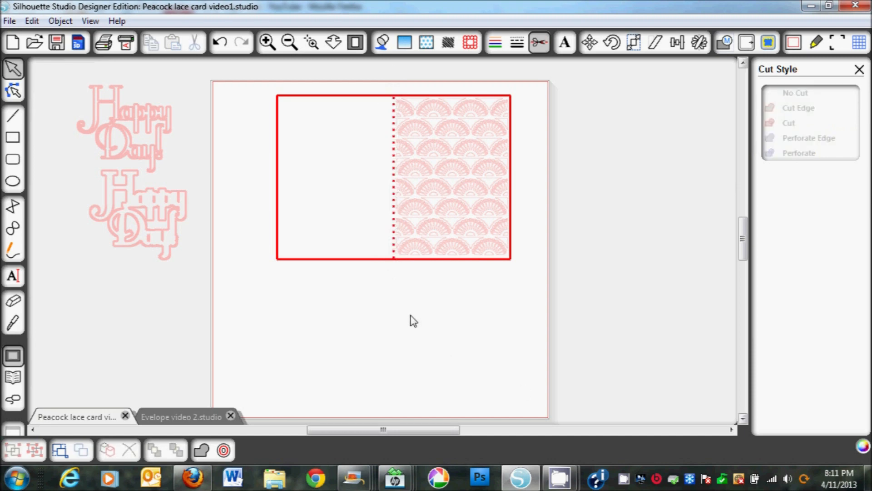
pyautogui.moveTo(305, 102)
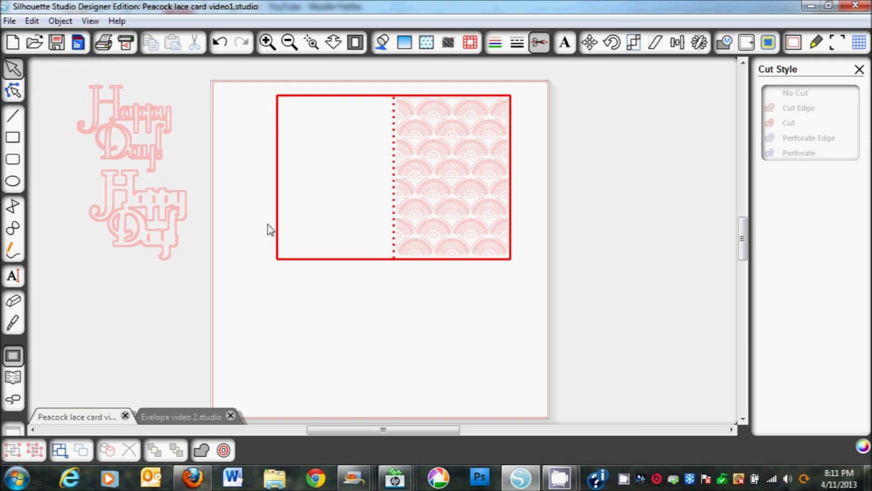
pyautogui.moveTo(514, 105)
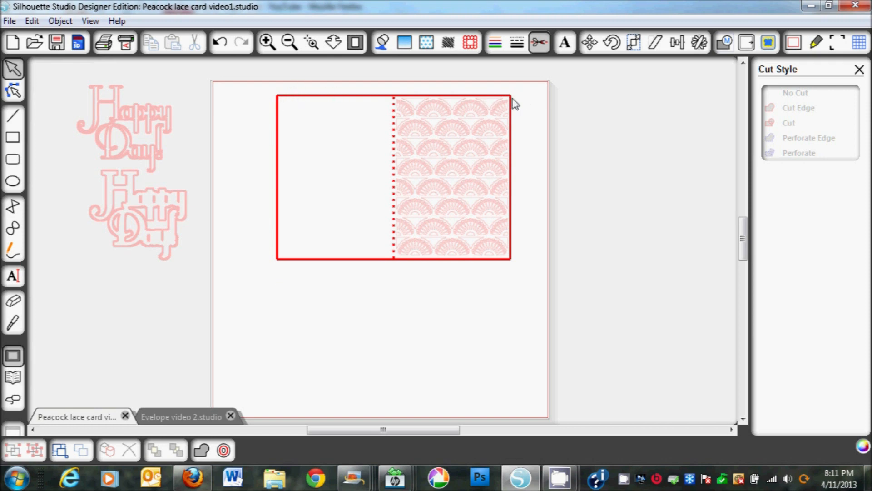
pyautogui.moveTo(425, 300)
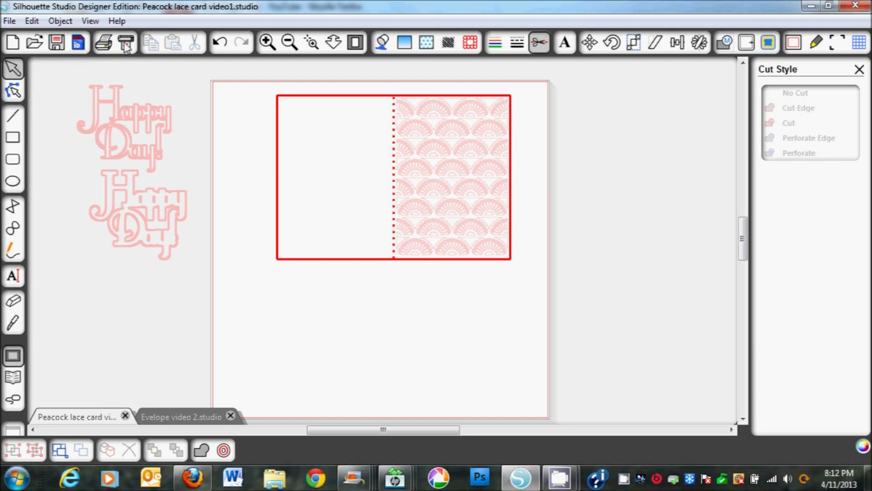
# Switch the cutter tool from sketch pen to Blade and raise thickness to 33.
pyautogui.click(537, 43)
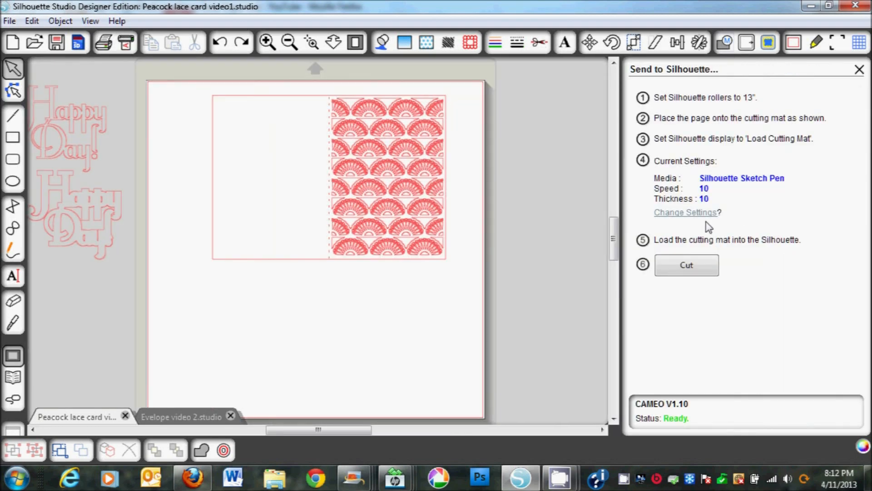
pyautogui.click(685, 212)
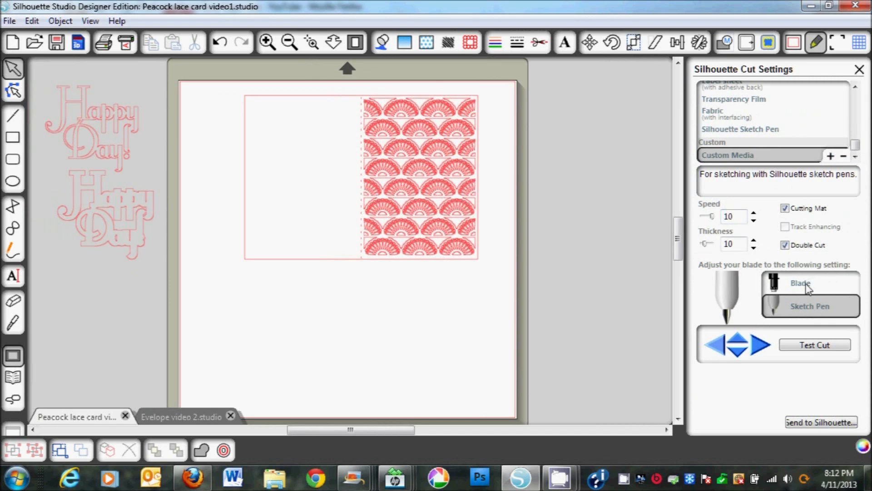
pyautogui.click(810, 284)
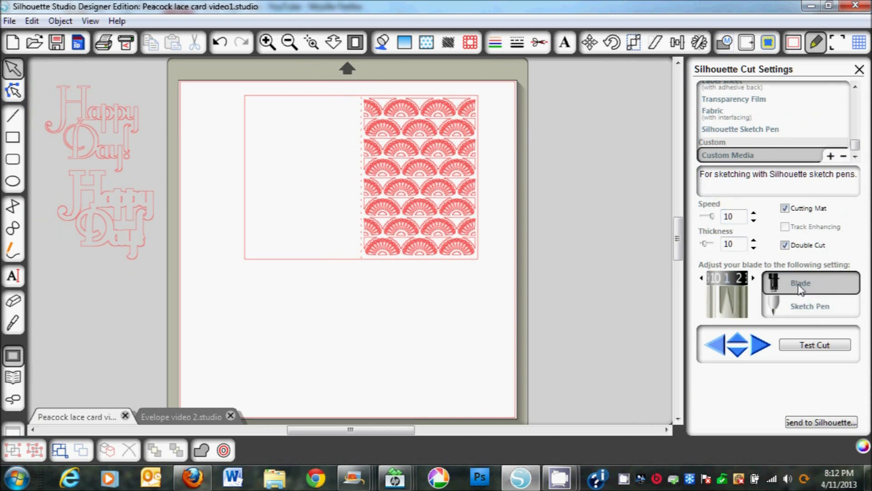
pyautogui.click(754, 278)
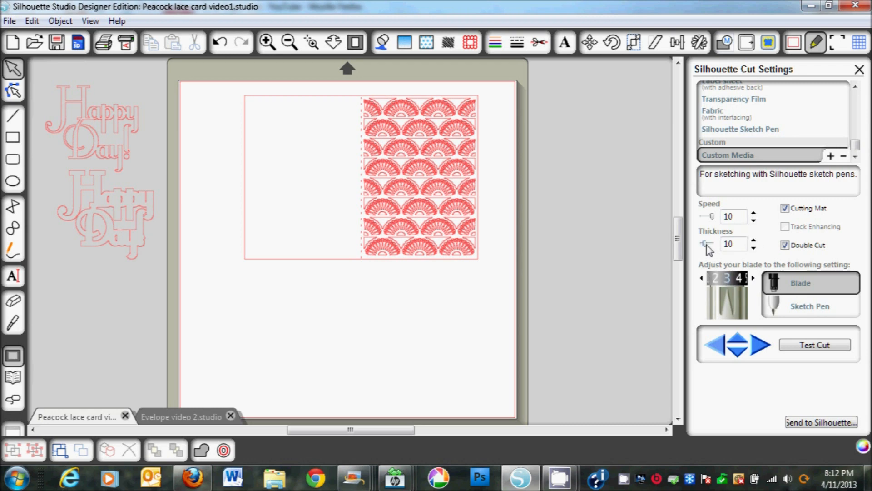
pyautogui.click(754, 240)
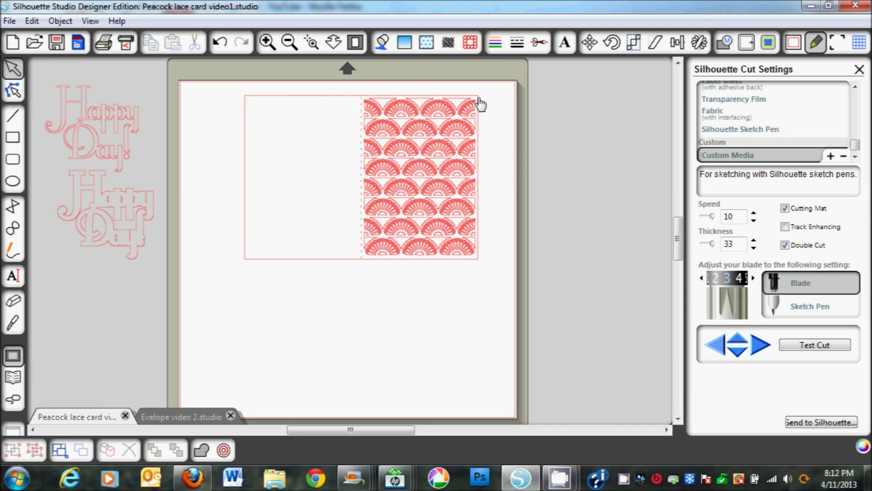
pyautogui.moveTo(247, 265)
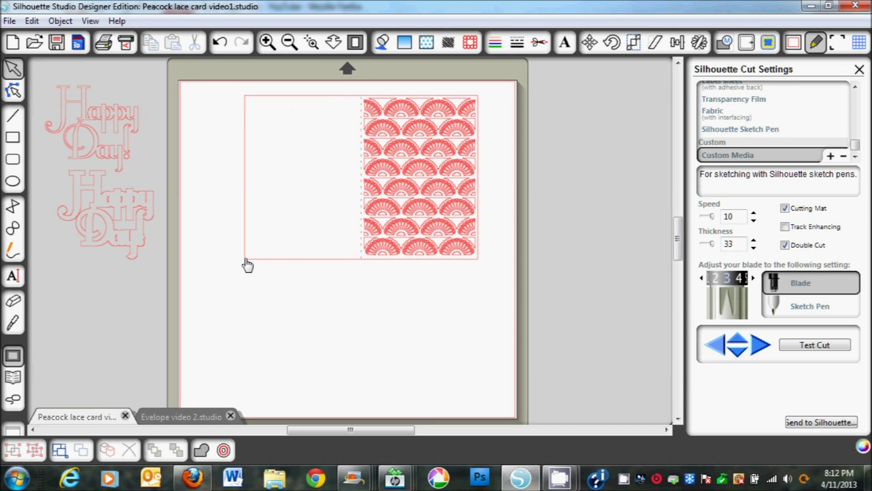
pyautogui.moveTo(482, 183)
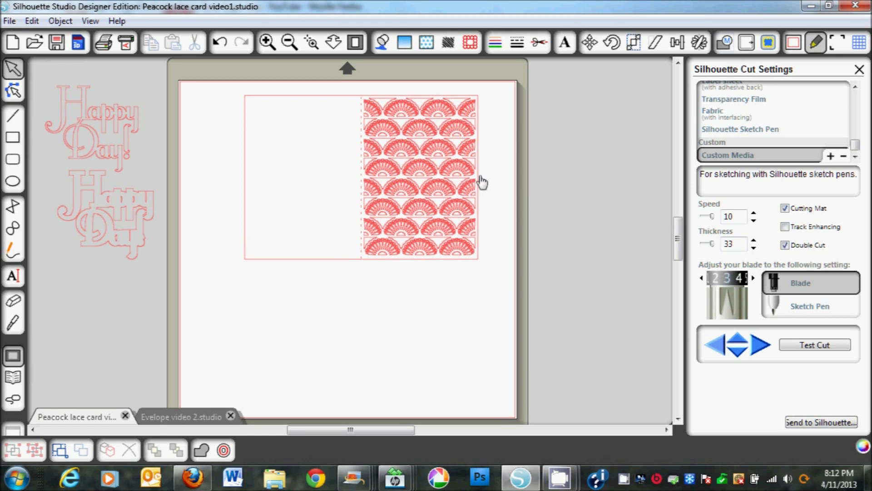
pyautogui.moveTo(370, 267)
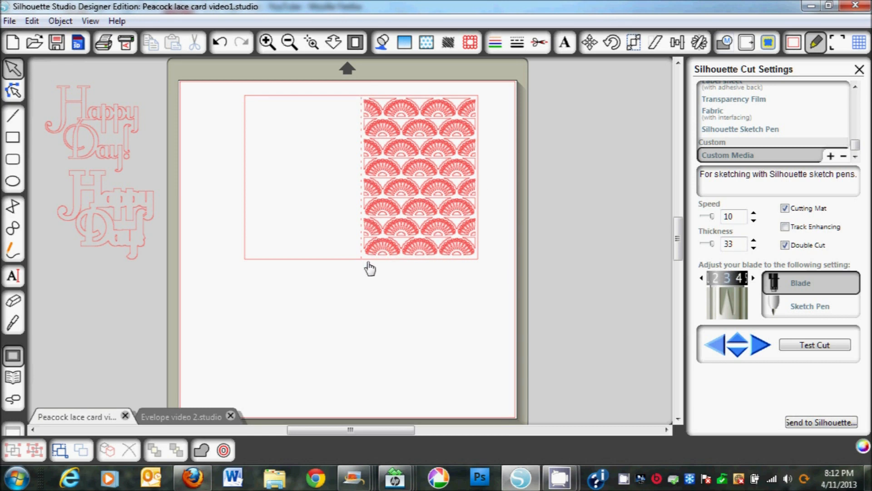
pyautogui.moveTo(267, 122)
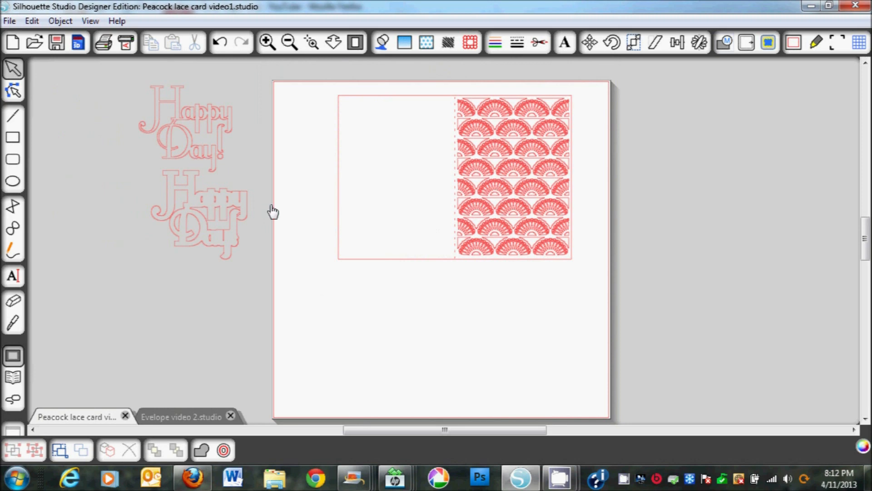
# Try the Happy Day sentiment on the card front, then move it back off the page.
pyautogui.moveTo(197, 217); pyautogui.dragTo(395, 147)
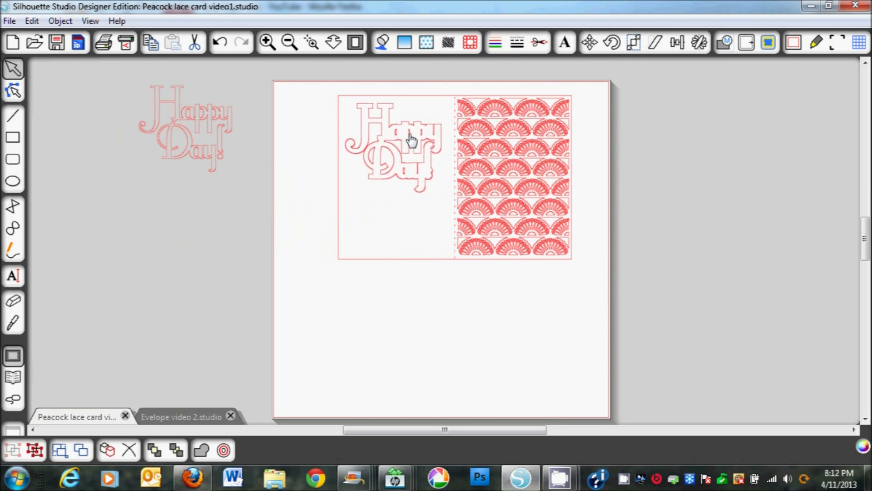
pyautogui.rightClick(409, 139)
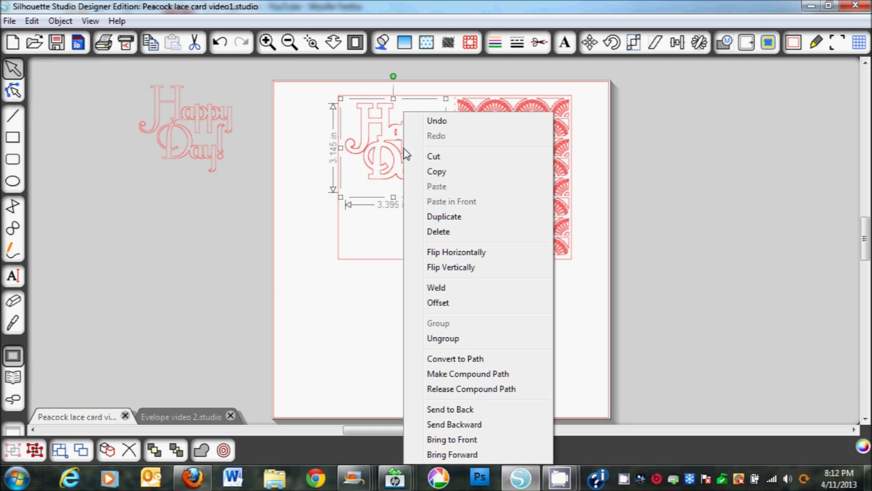
pyautogui.click(342, 362)
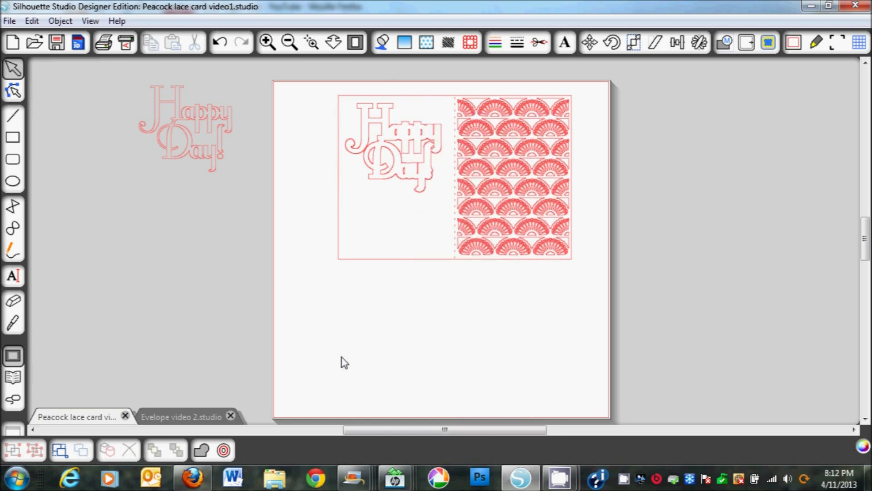
pyautogui.click(393, 147)
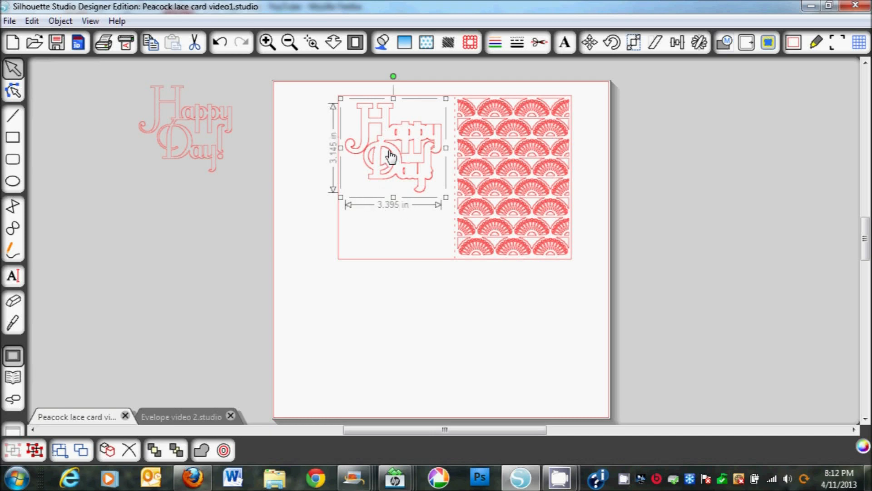
pyautogui.moveTo(392, 148); pyautogui.dragTo(491, 147)
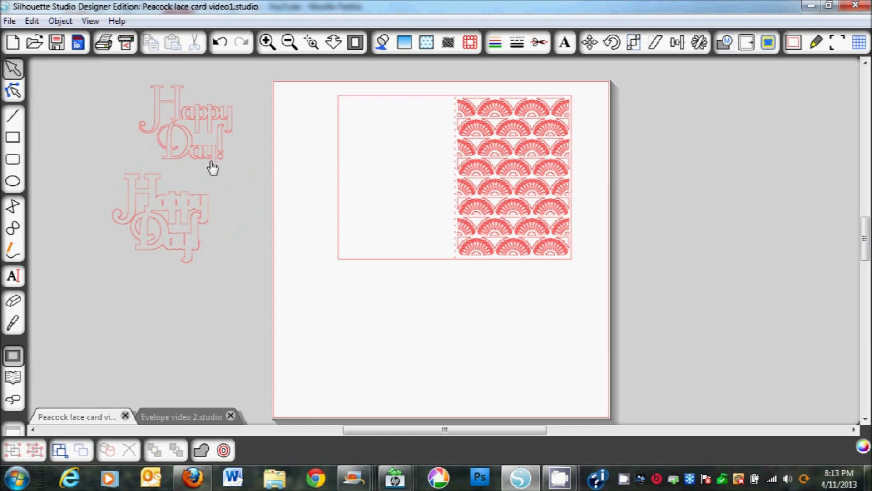
pyautogui.moveTo(207, 117)
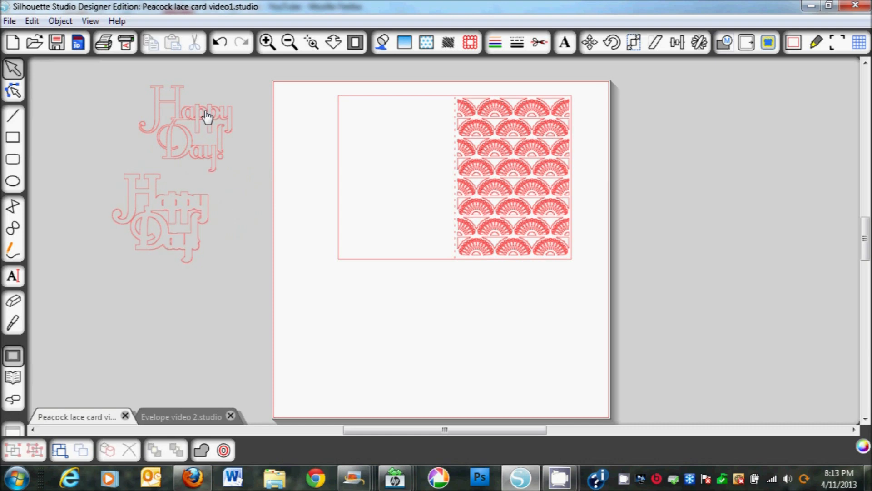
pyautogui.moveTo(178, 210)
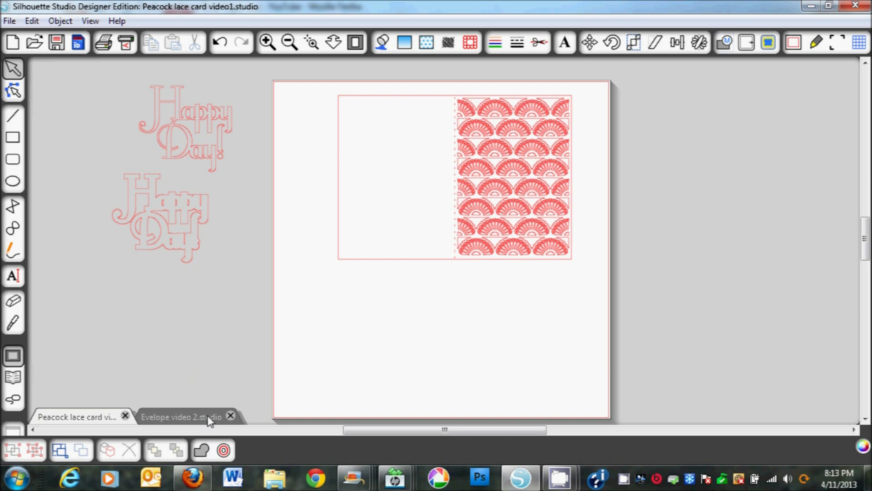
# Switch to the Evelope video 2.studio lace envelope document.
pyautogui.click(181, 416)
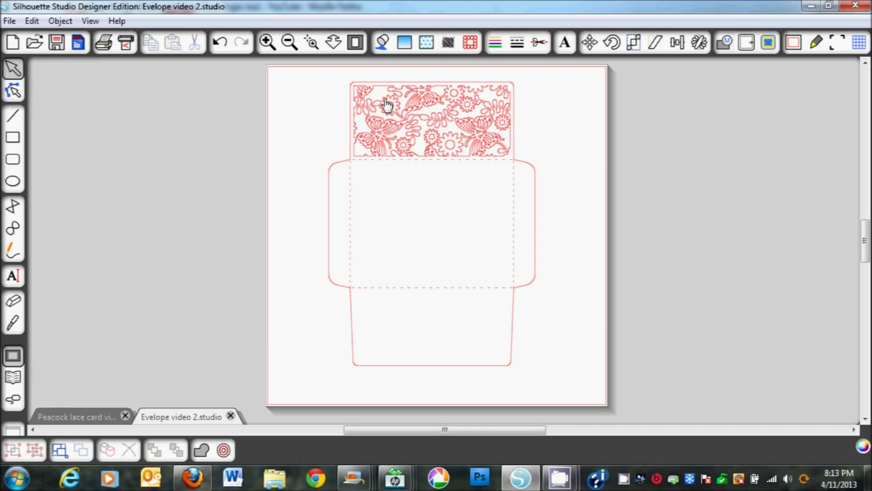
pyautogui.moveTo(456, 154)
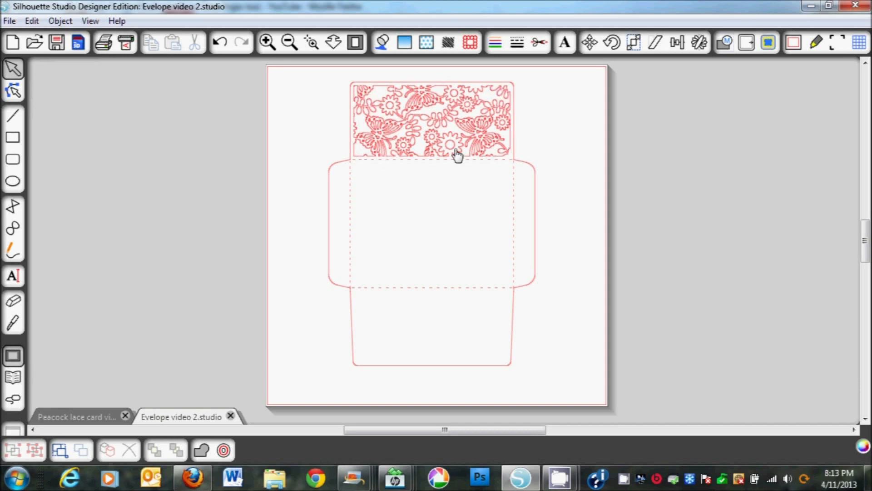
pyautogui.moveTo(495, 141)
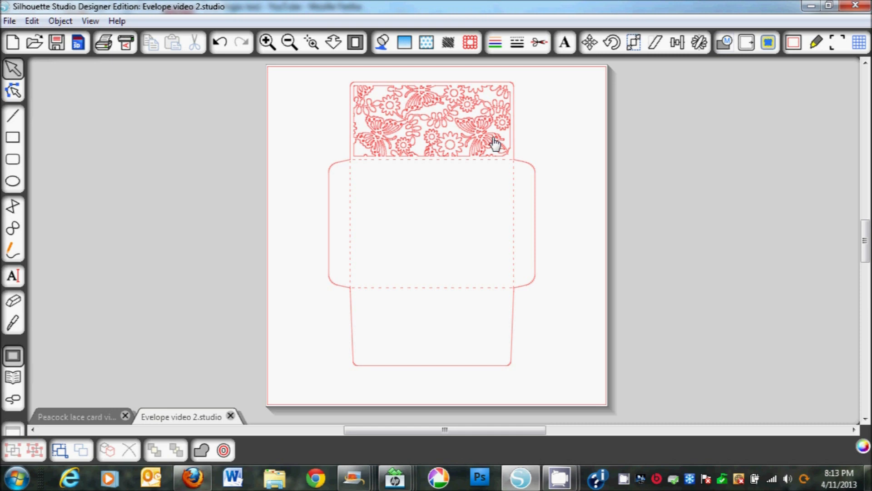
pyautogui.moveTo(428, 83)
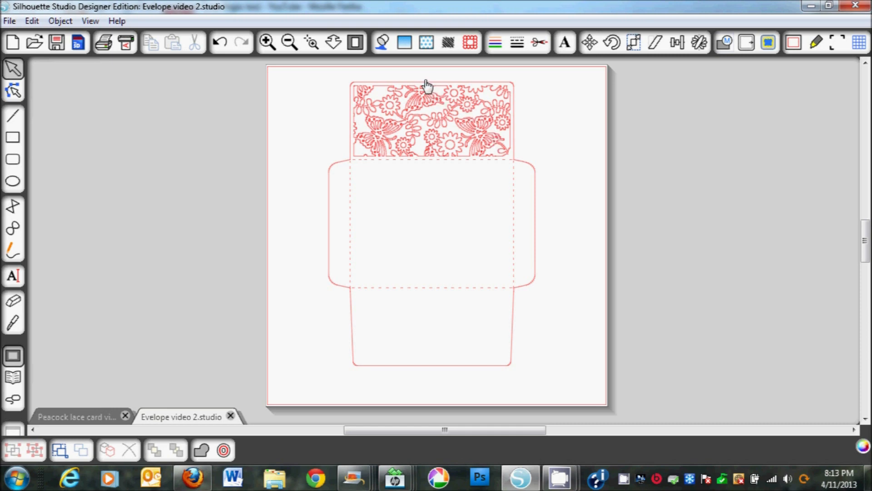
pyautogui.moveTo(345, 168)
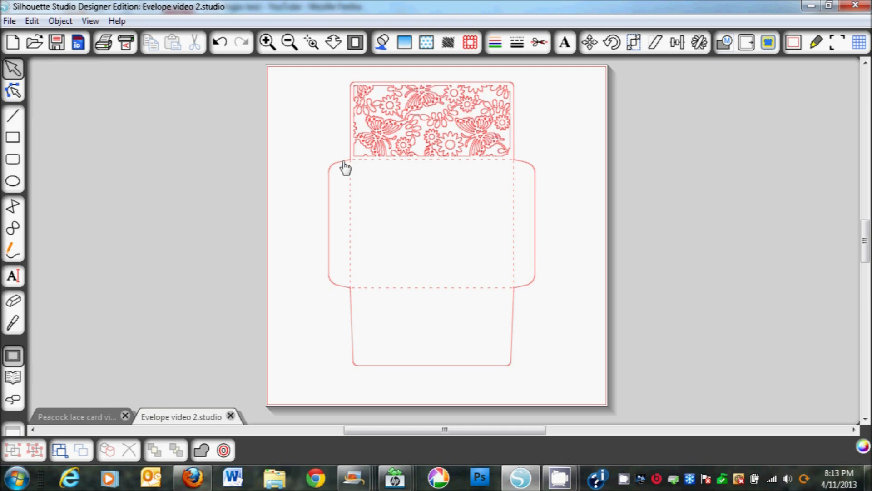